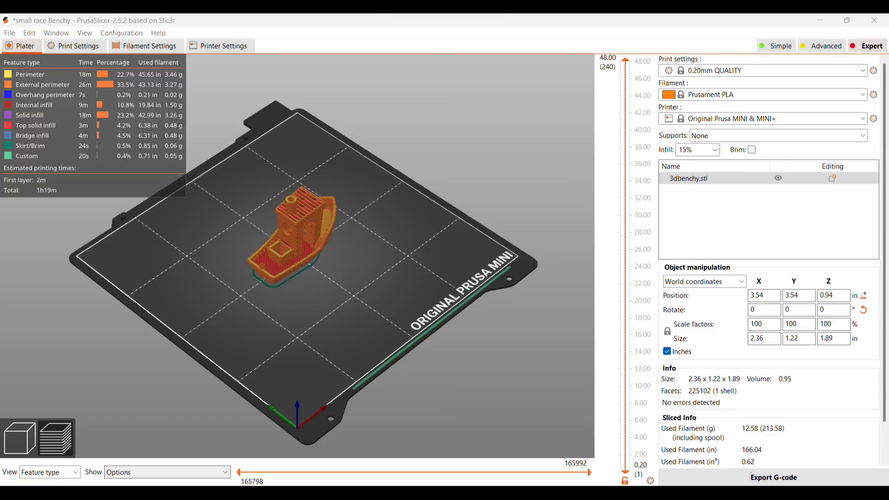
Step: Switch the printer to Original Prusa i3 MK3S & MK3S+ and re-slice, estimating about 1h26m
left_click(770, 118)
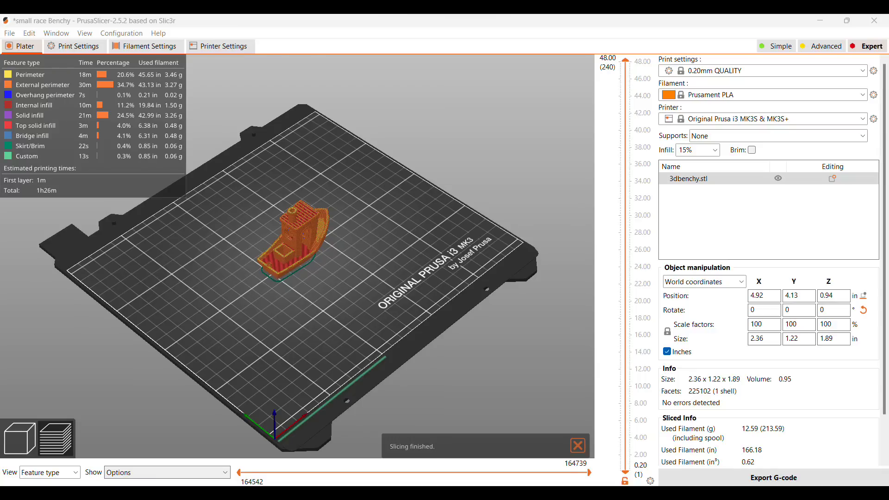